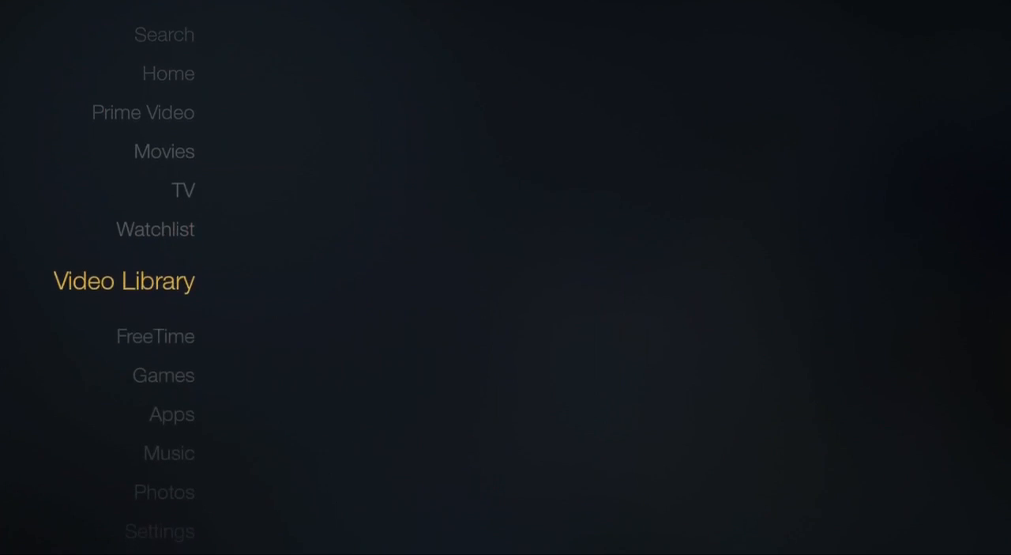
Go to Applications > Manage All Installed Applications and scroll down to SuperSU.
scroll(down, 3)
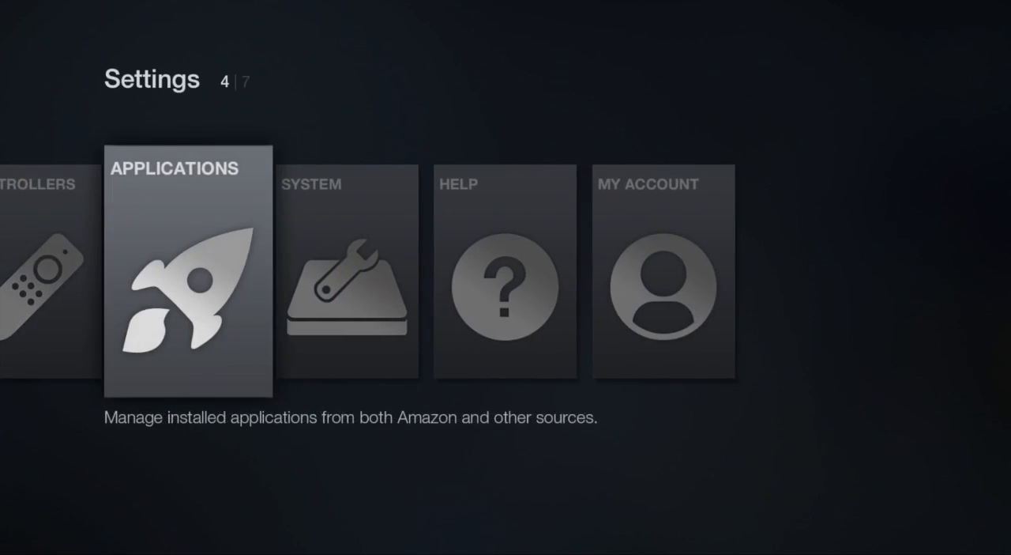
click(188, 272)
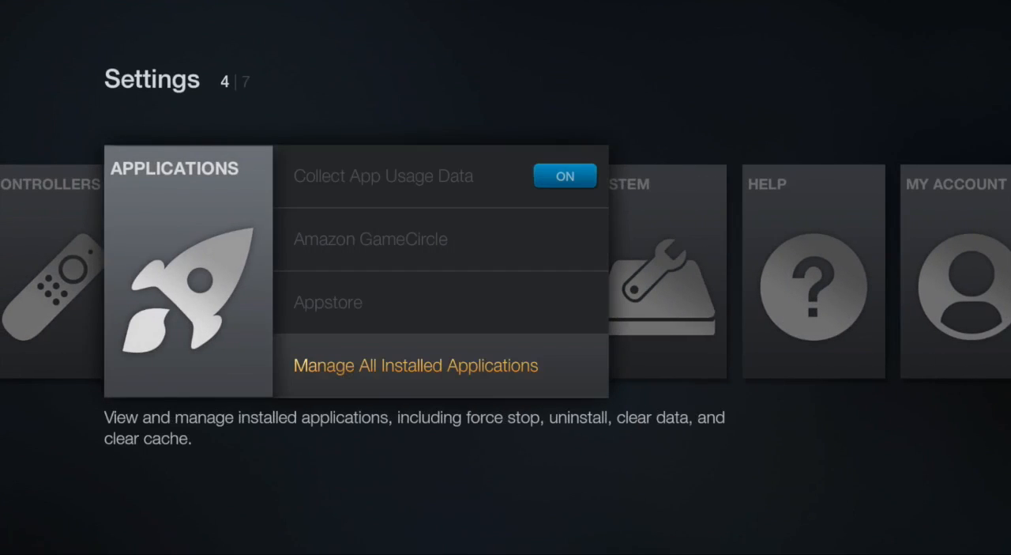
click(415, 365)
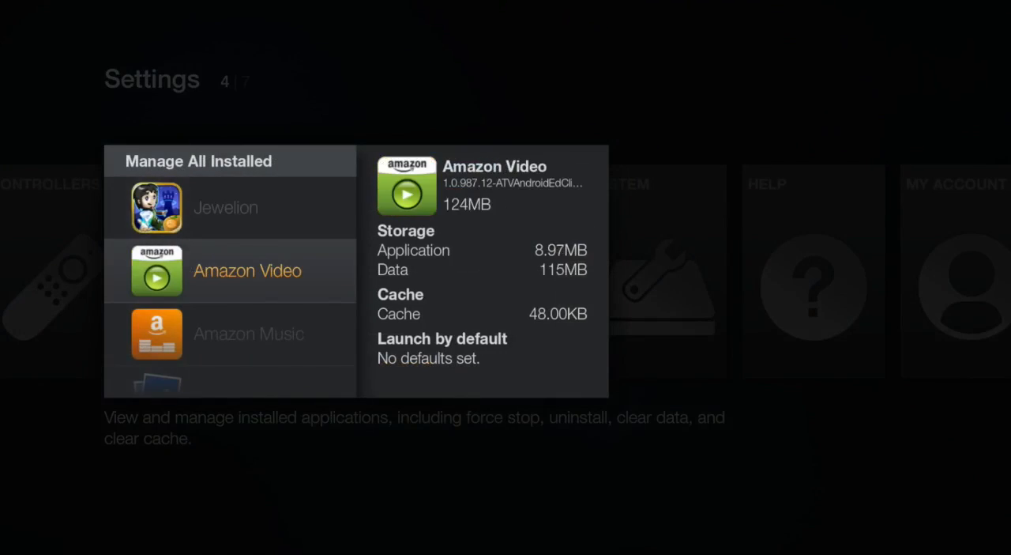
scroll(down, 3)
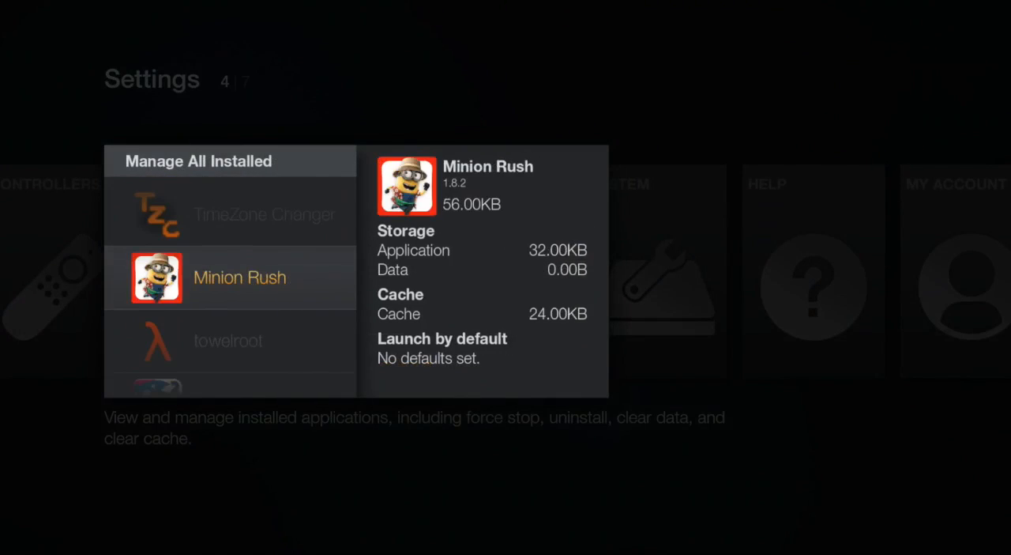
scroll(down, 3)
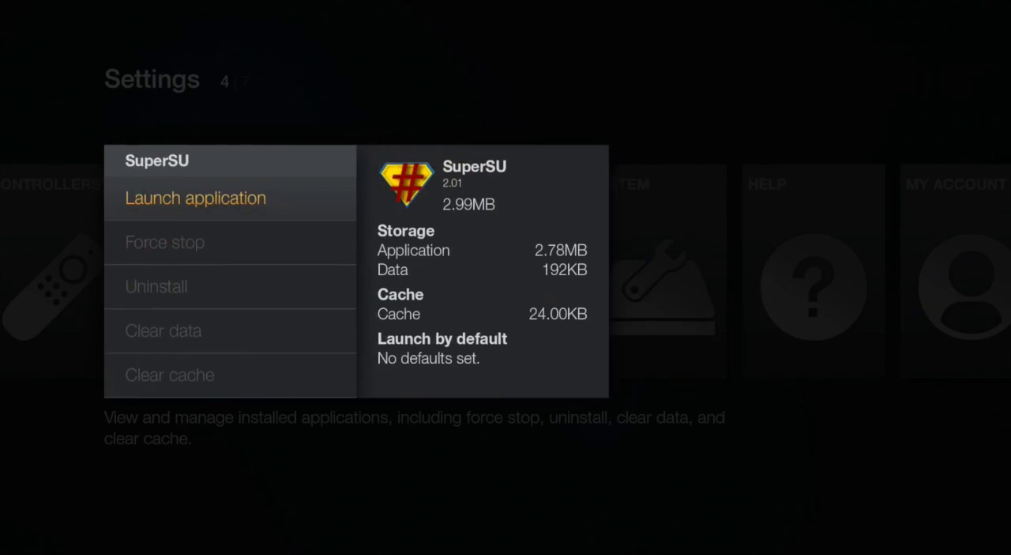
Launch SuperSU and keep its default root access set to Prompt.
click(195, 197)
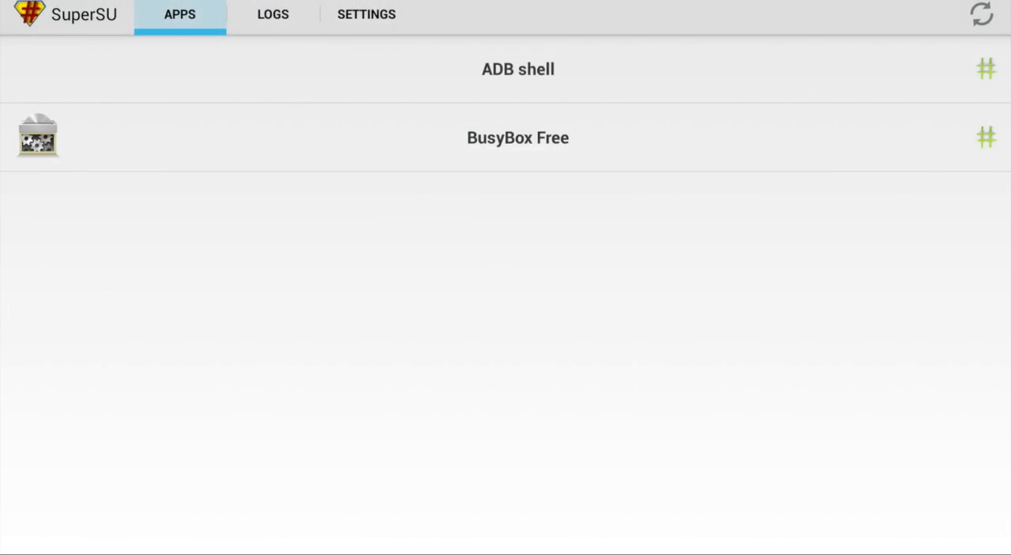
click(365, 14)
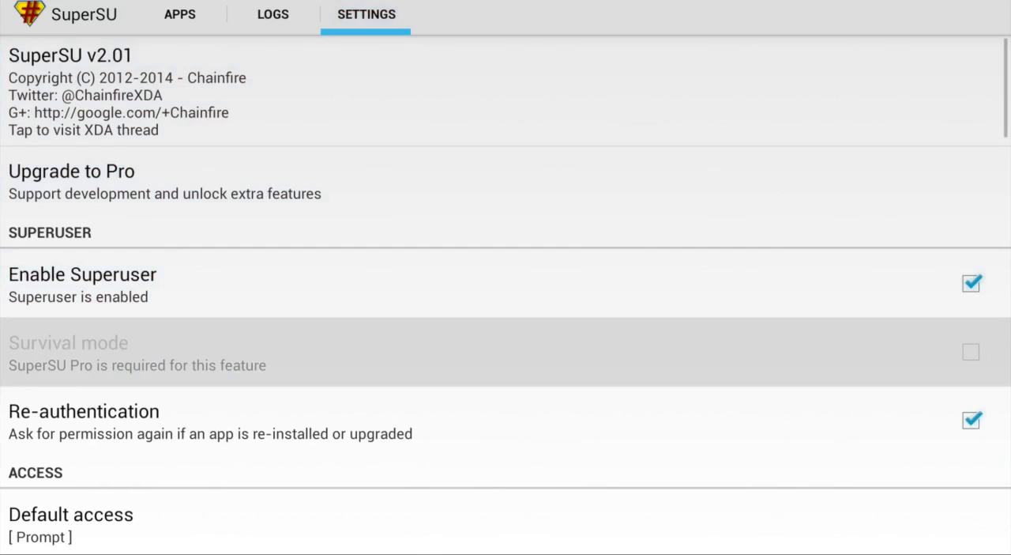
click(71, 524)
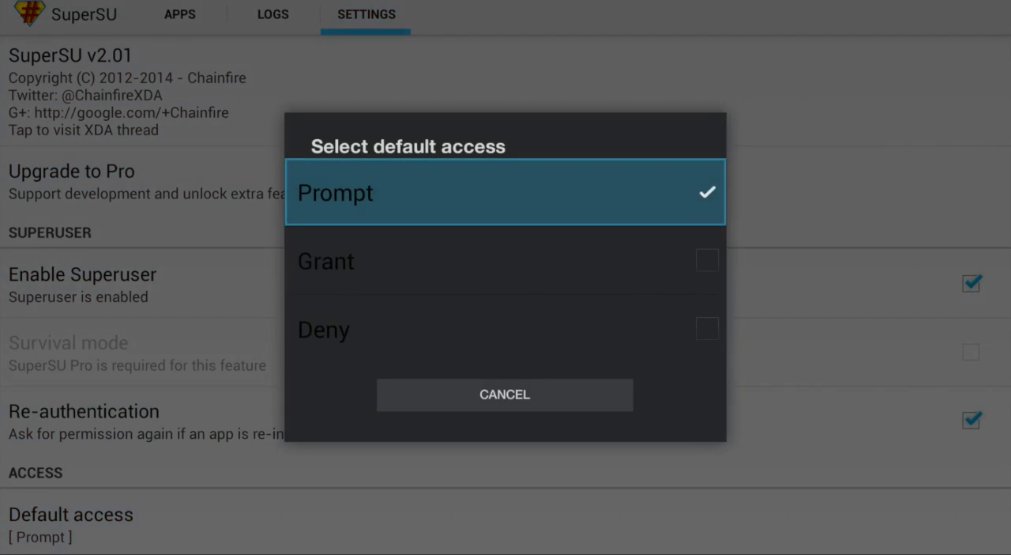
click(326, 261)
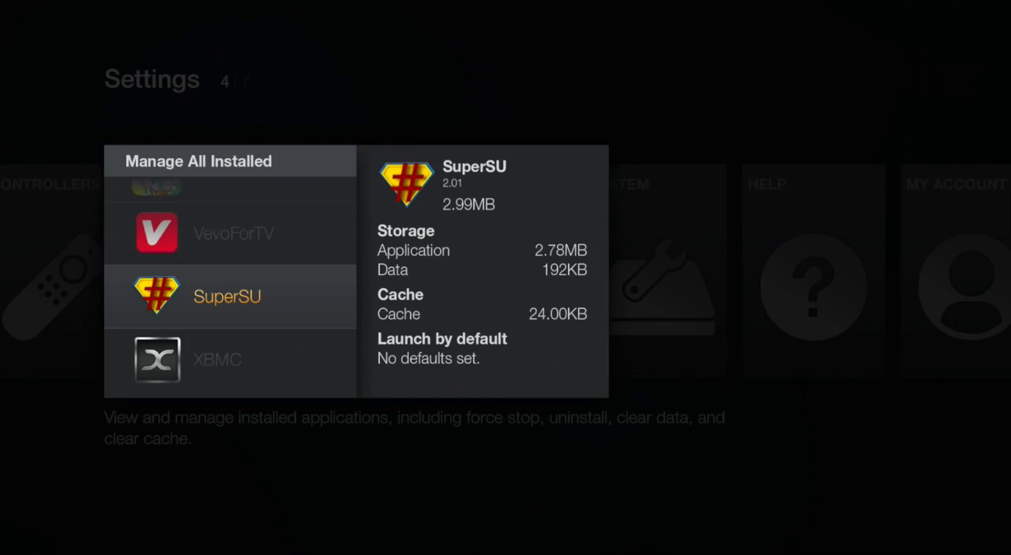
Scroll the installed applications list down to Sixaxis Controller.
scroll(down, 3)
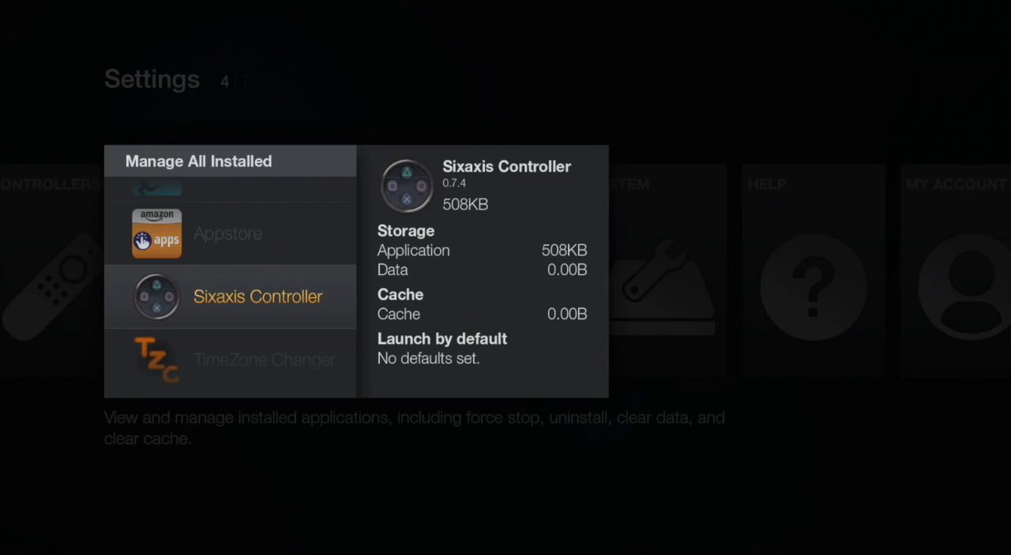
Launch Sixaxis Controller and answer NO to the keyboard-settings prompt.
click(256, 296)
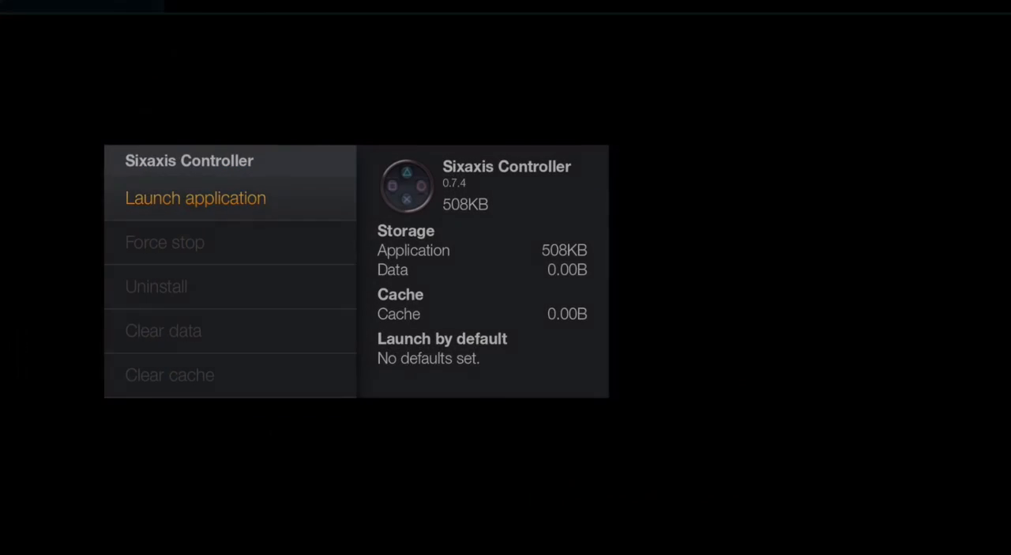
click(195, 197)
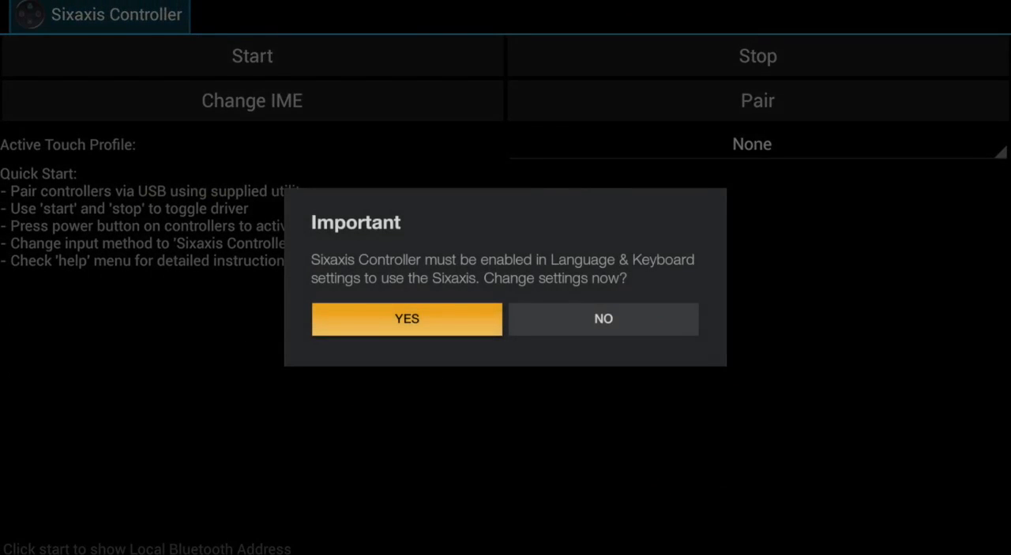
mouse_move(603, 319)
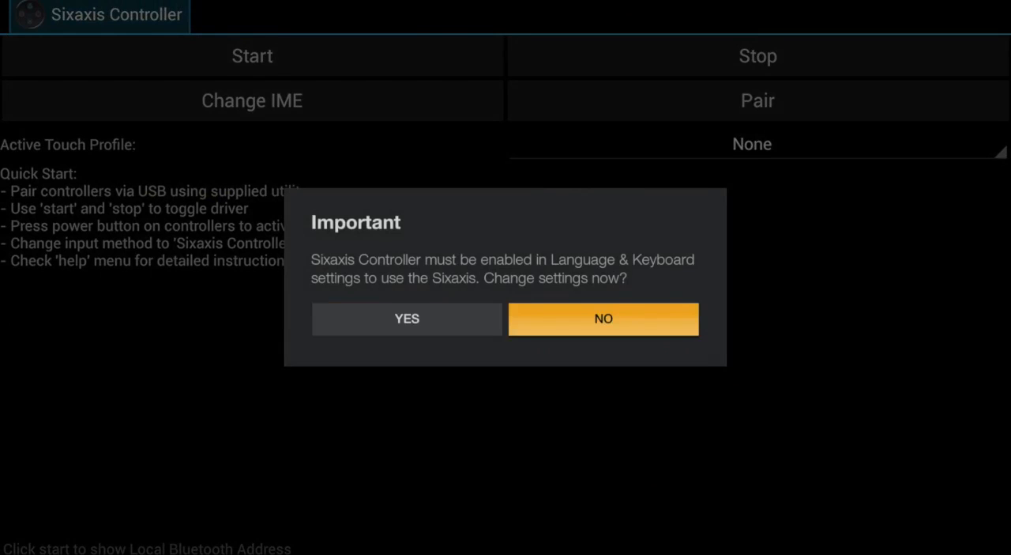
click(602, 319)
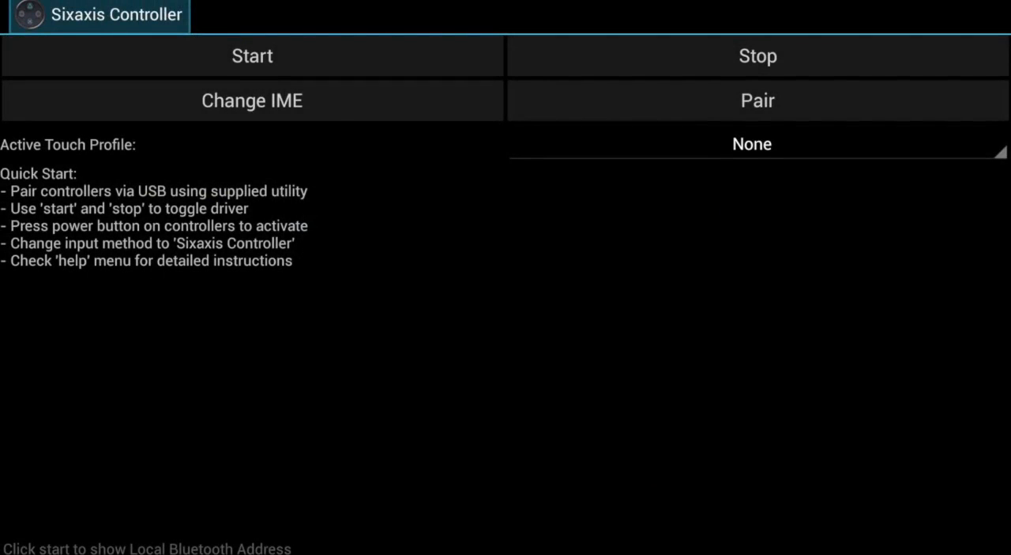
Review Gamepad Settings under menu > Preferences, then return to the main screen.
click(1000, 15)
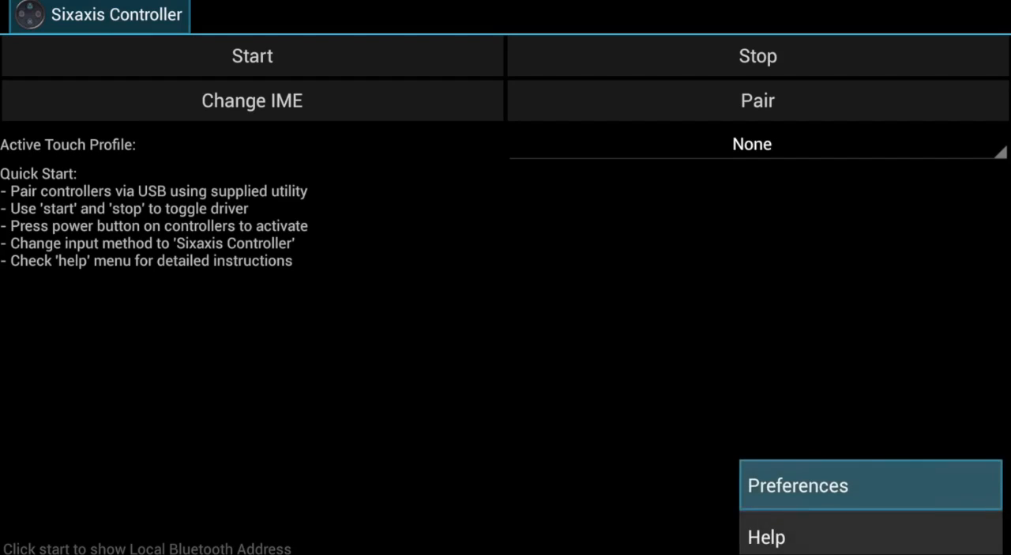
click(797, 485)
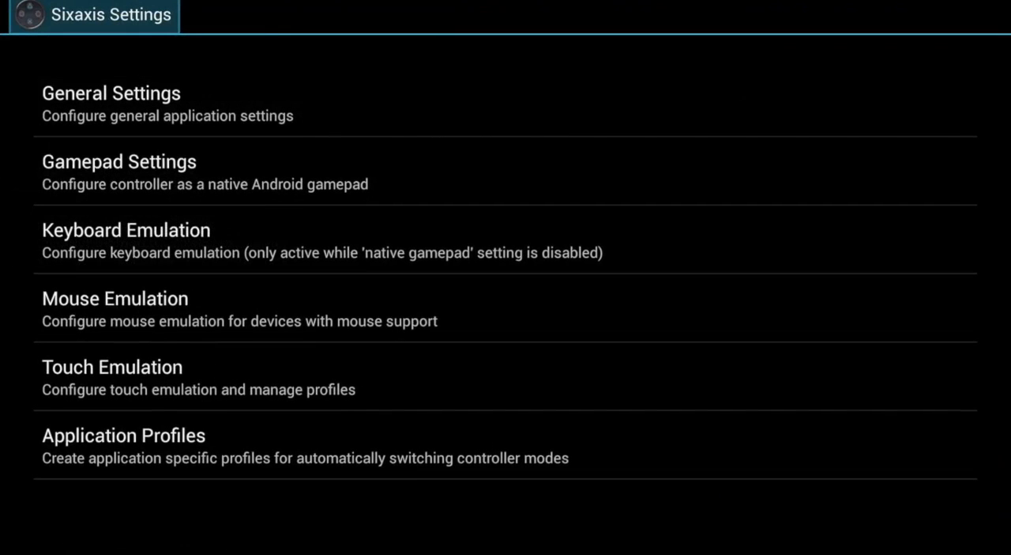
click(119, 171)
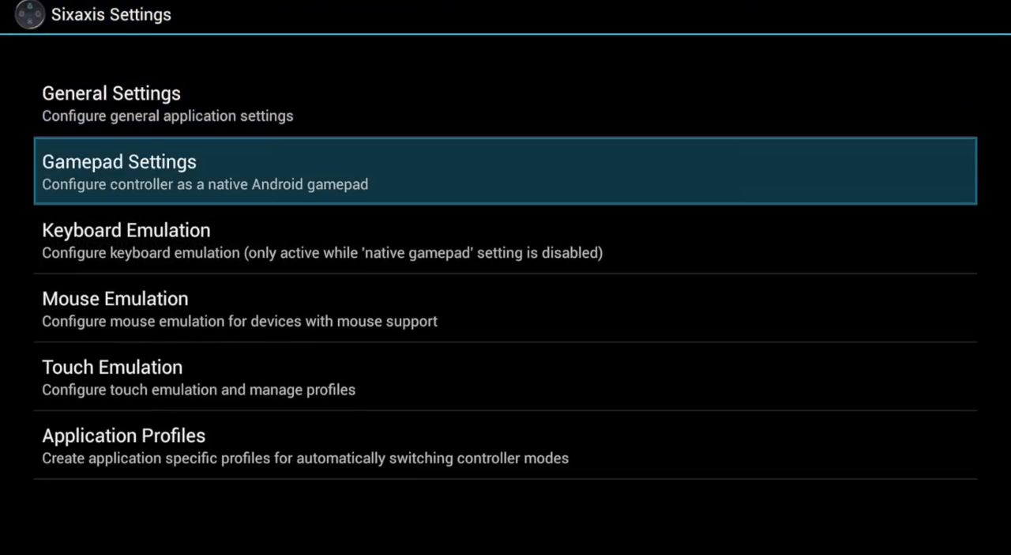
click(118, 170)
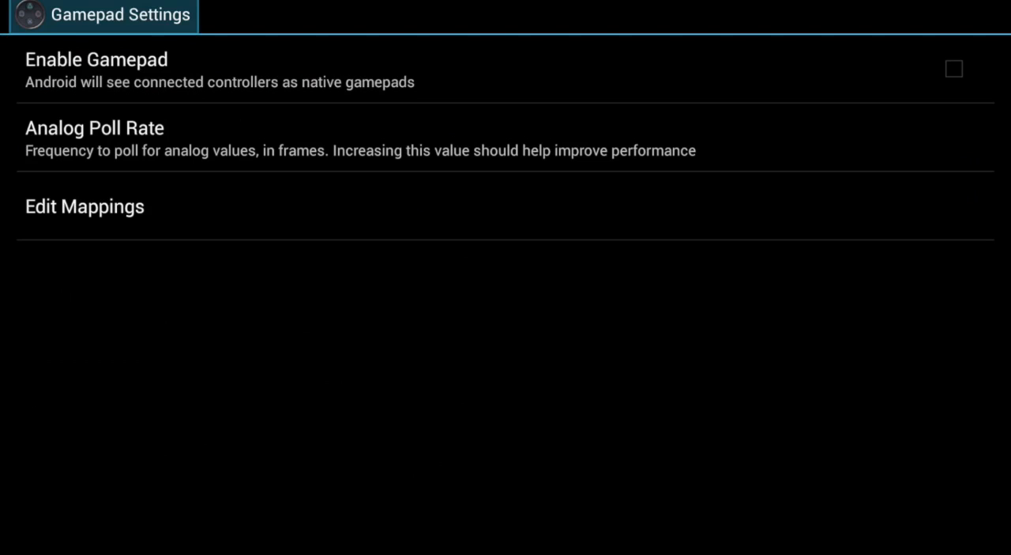
click(954, 68)
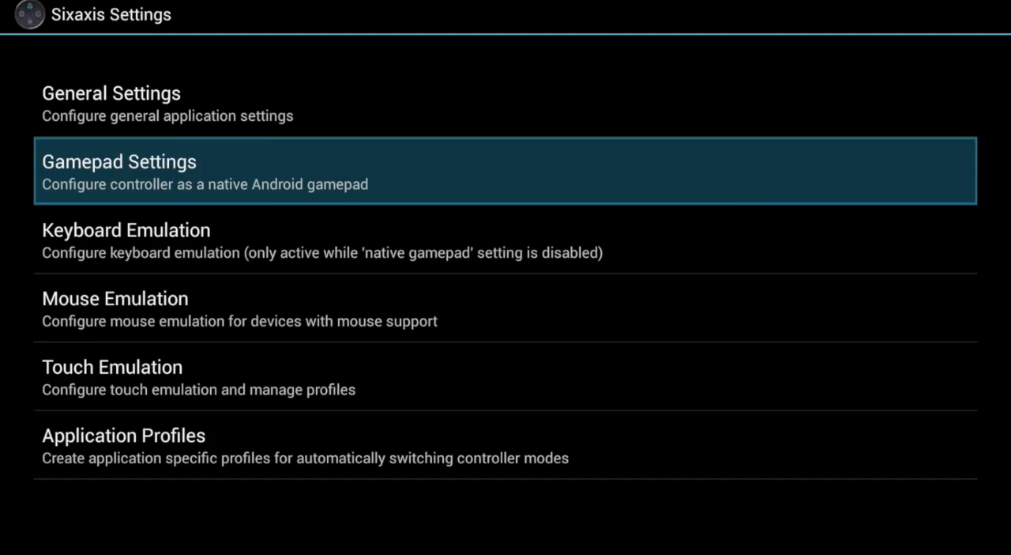
click(118, 161)
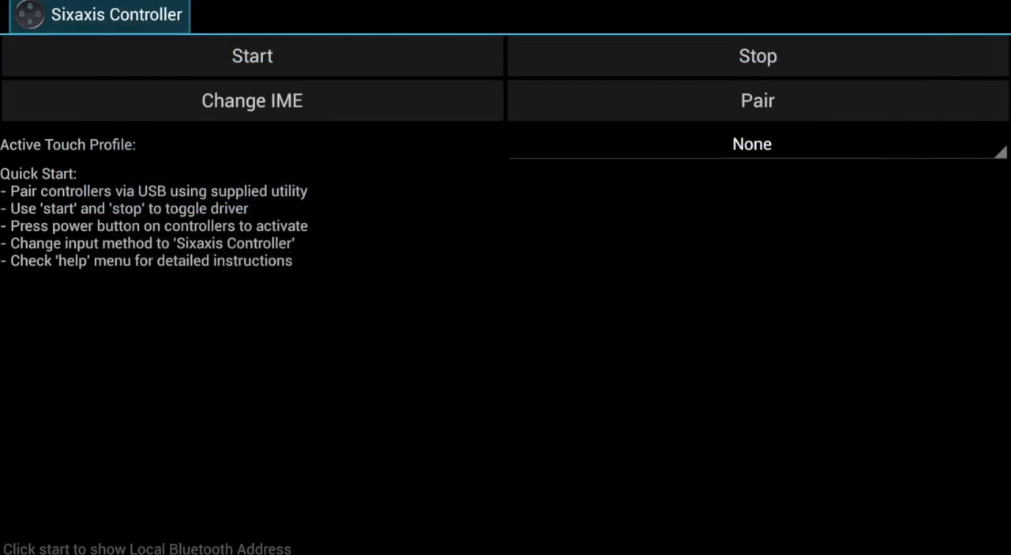
Start the driver and accept the warning that Bluetooth will be disabled.
click(252, 55)
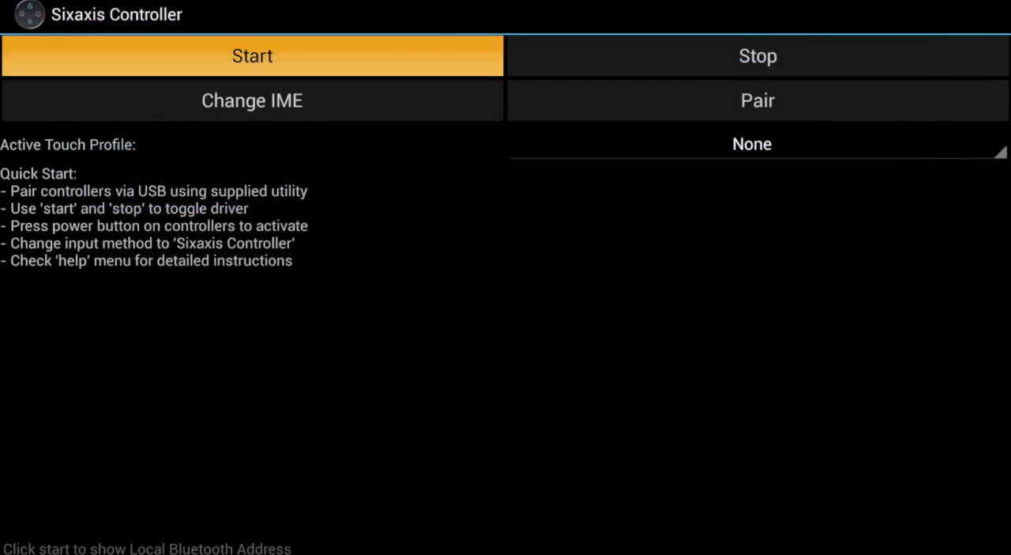
click(252, 55)
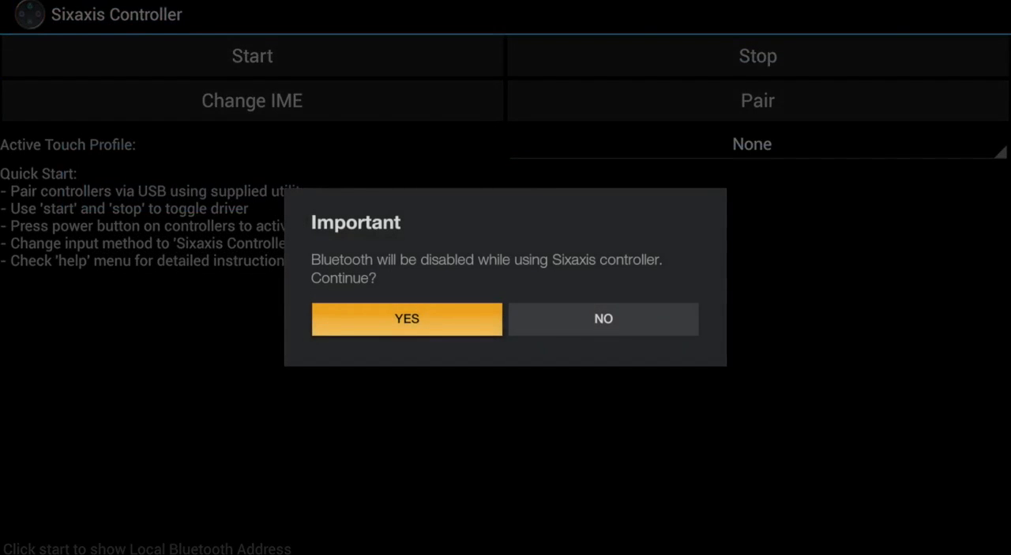
click(406, 318)
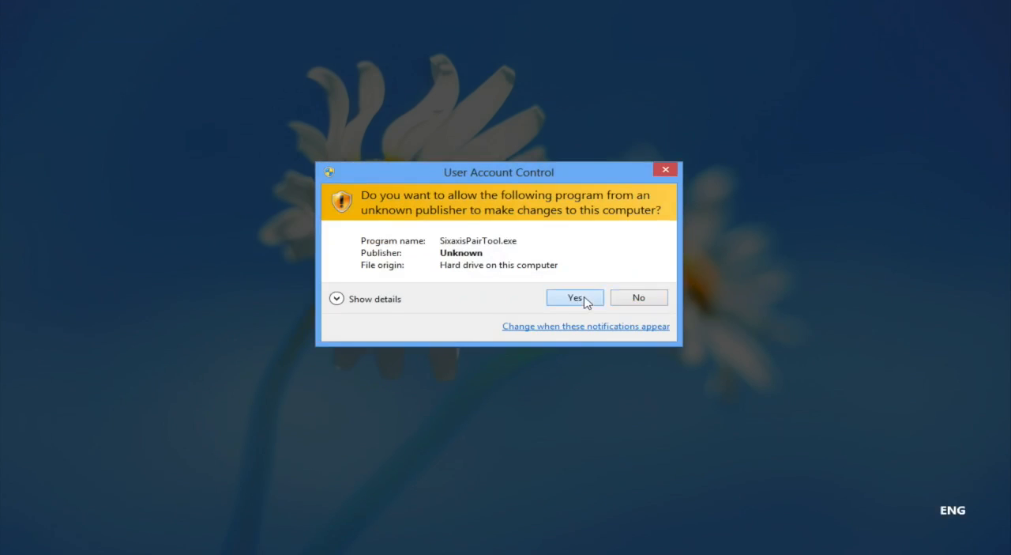
Allow the pair tool to run, enter master address 10:AE:60:BB:E4:BC, and close it.
click(574, 297)
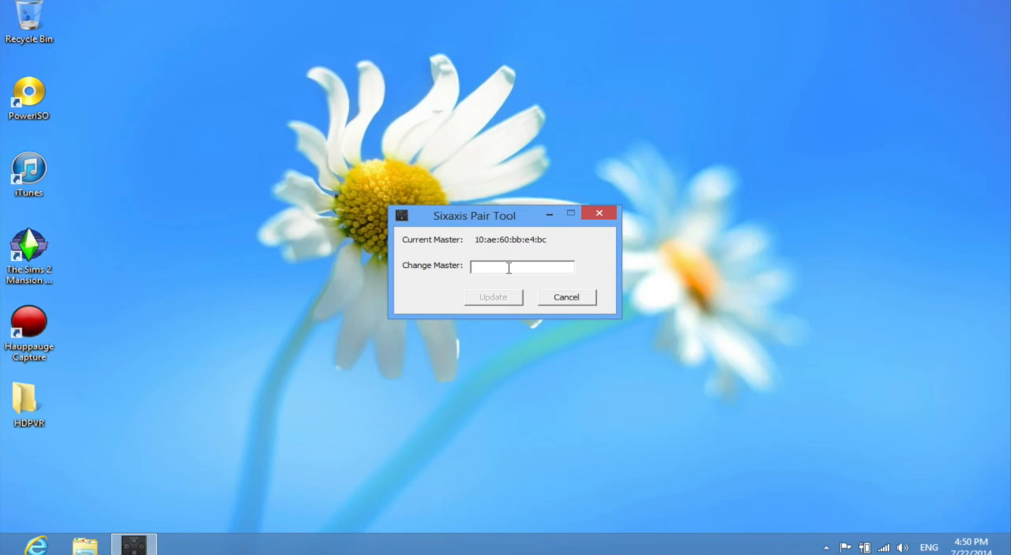
mouse_move(472, 242)
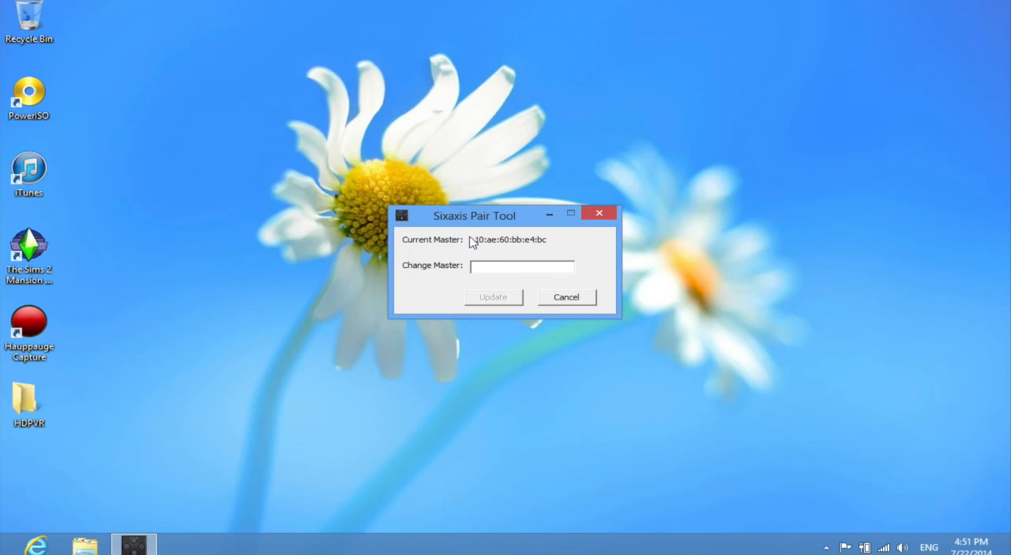
mouse_move(569, 248)
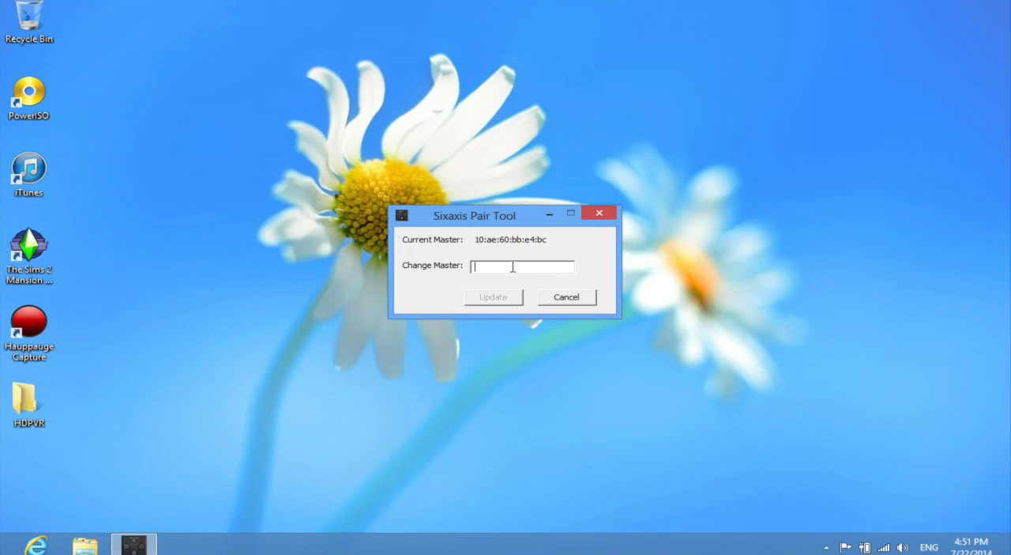
text(1)
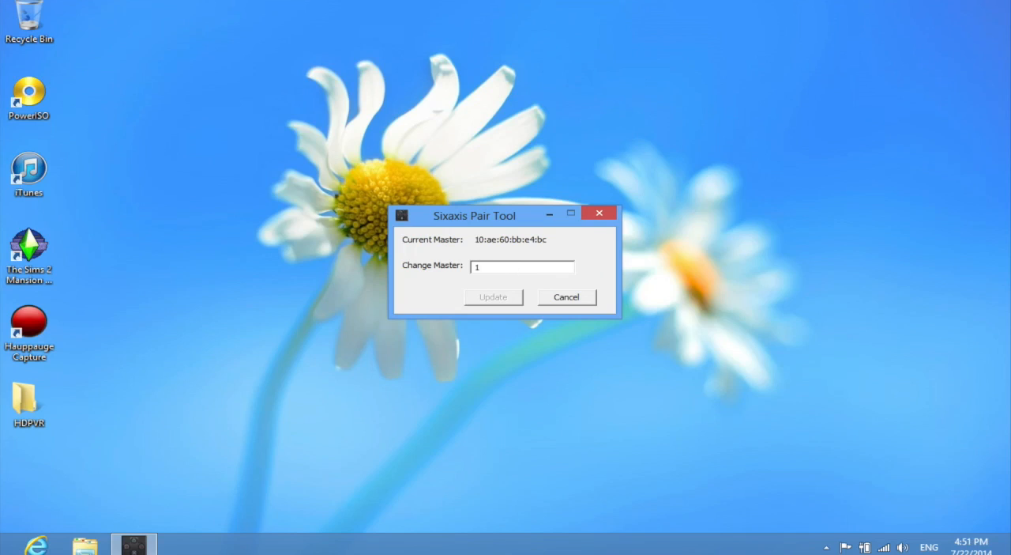
text(0:)
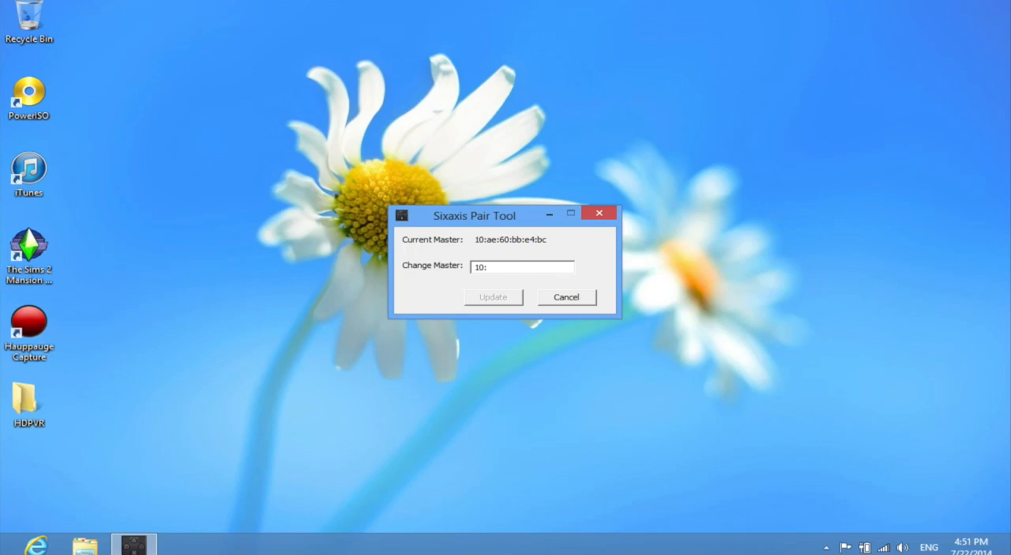
click(522, 266)
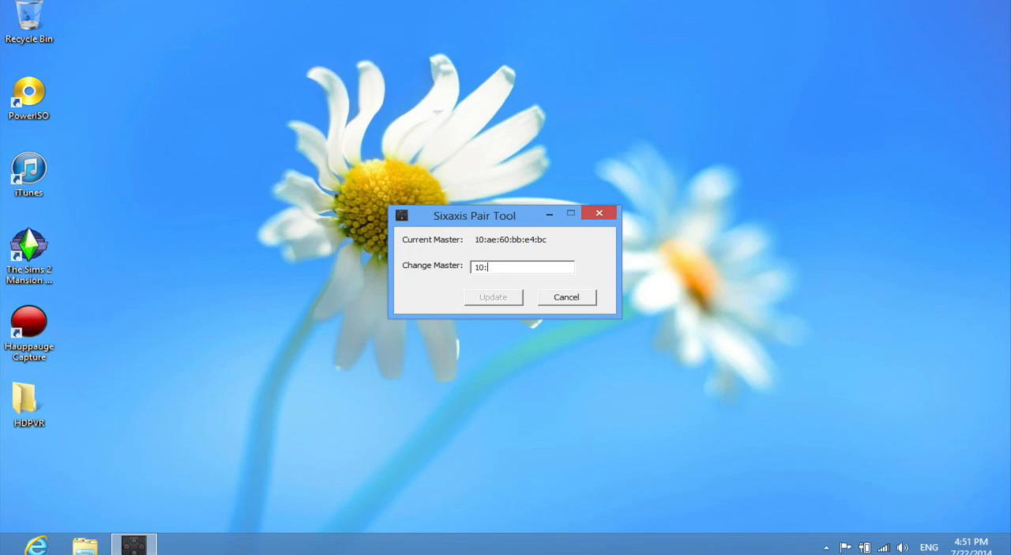
text(AE:60)
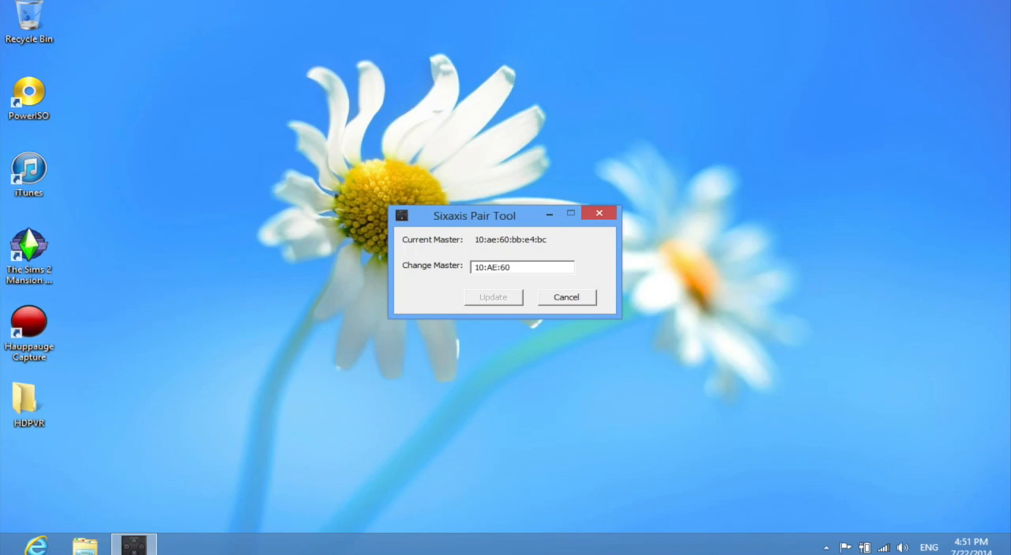
text(BB:E4:BC)
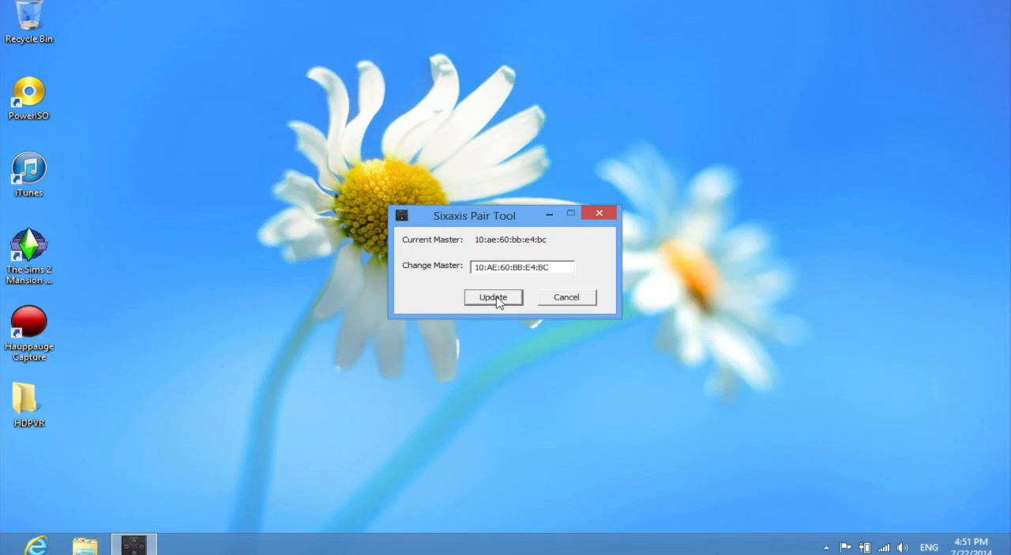
mouse_move(549, 243)
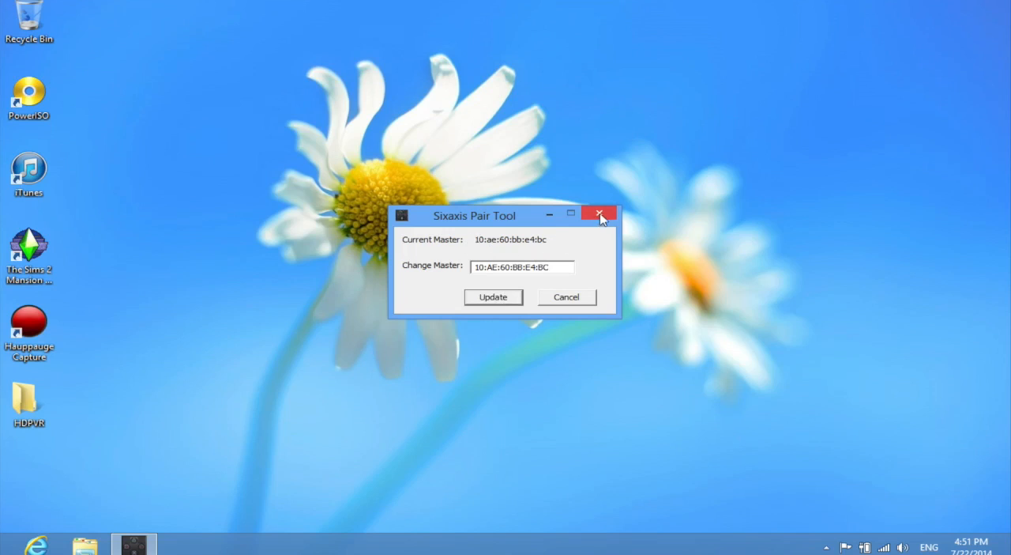
click(599, 214)
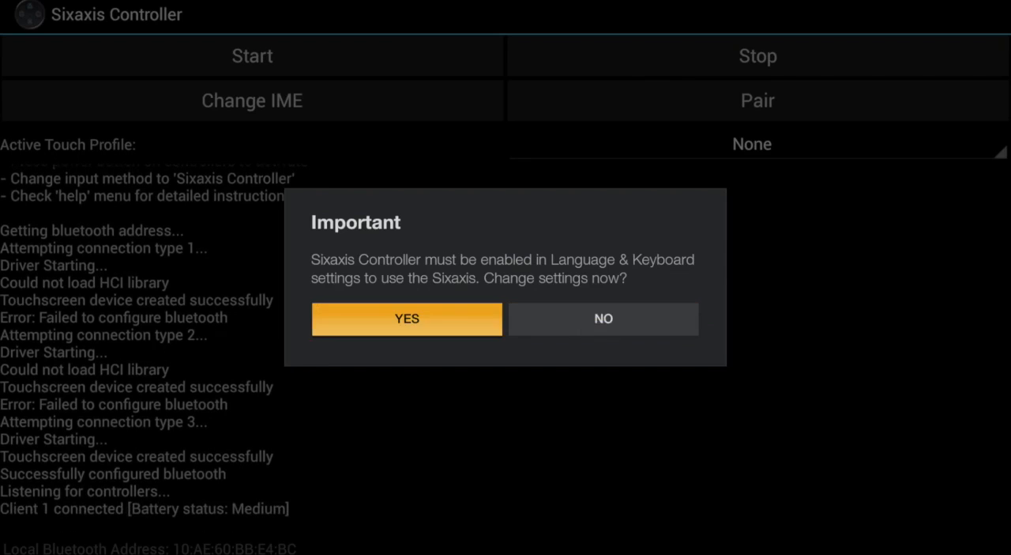
mouse_move(604, 318)
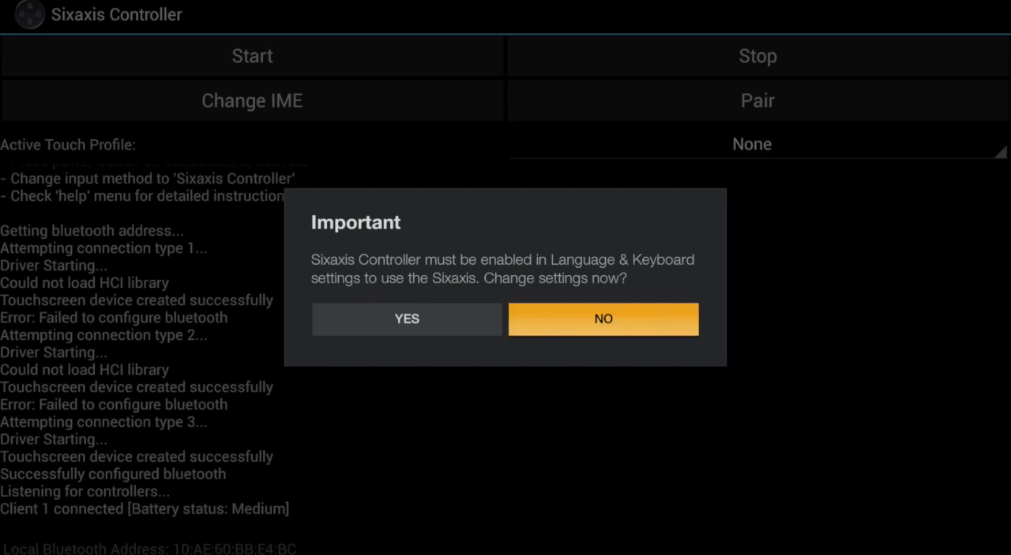
Once Client 1 connects, answer NO to the keyboard-settings prompt.
click(603, 318)
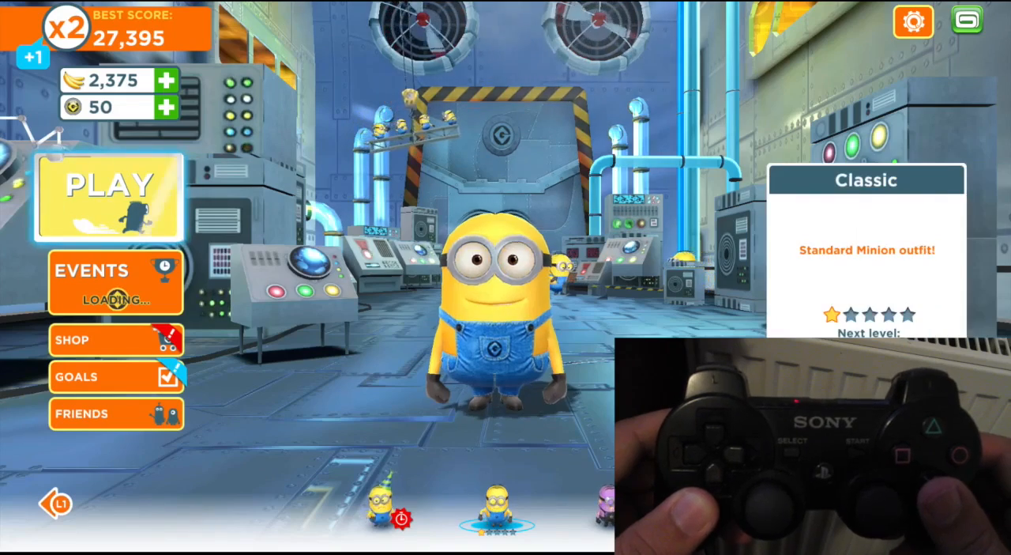
Press PLAY on the Minion Rush main menu and run with the PS3 controller.
click(109, 196)
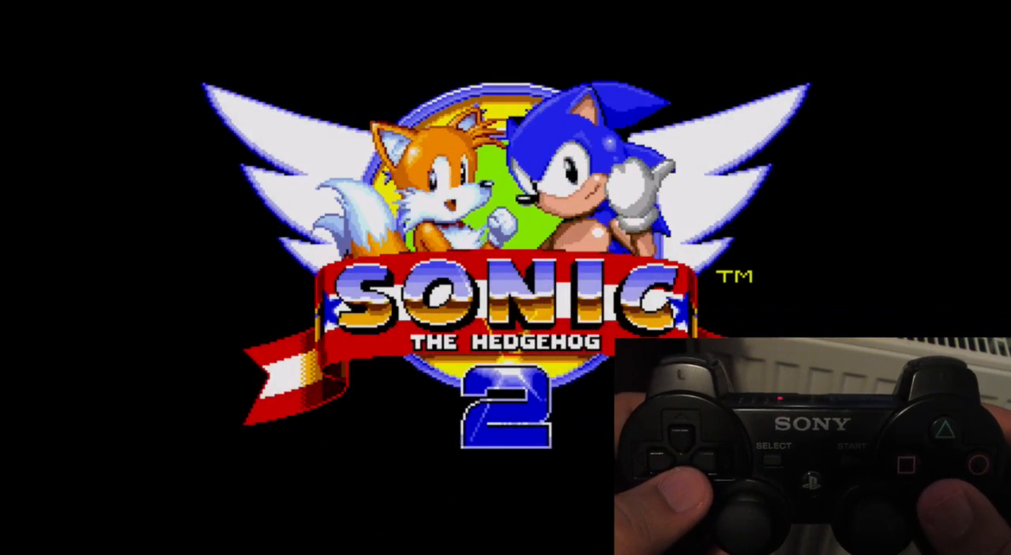
Press Start on the Sonic 2 title screen to begin playing.
key(enter)
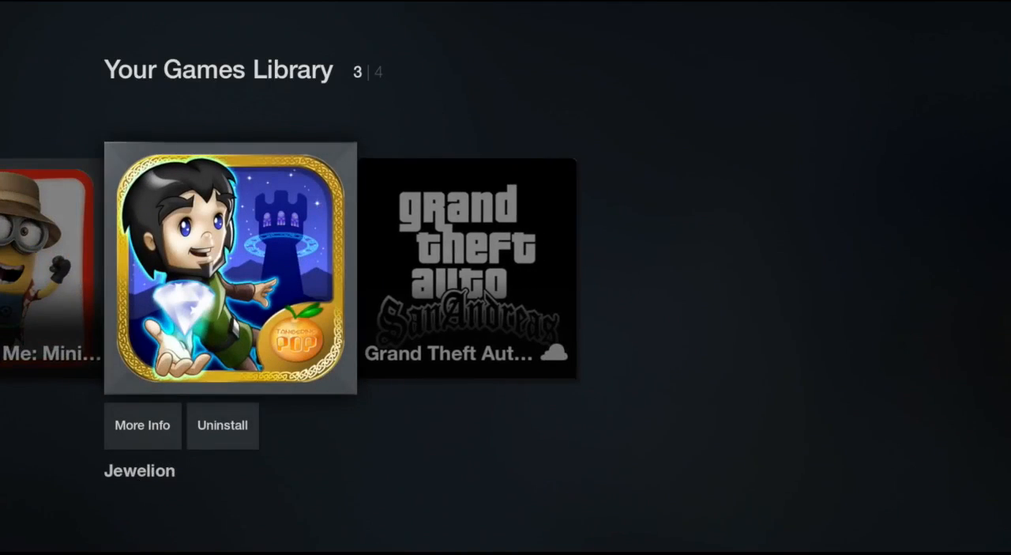
Launch Jewelion, start Level 1, untick Show Tips and dismiss the gem-matching tip.
click(229, 267)
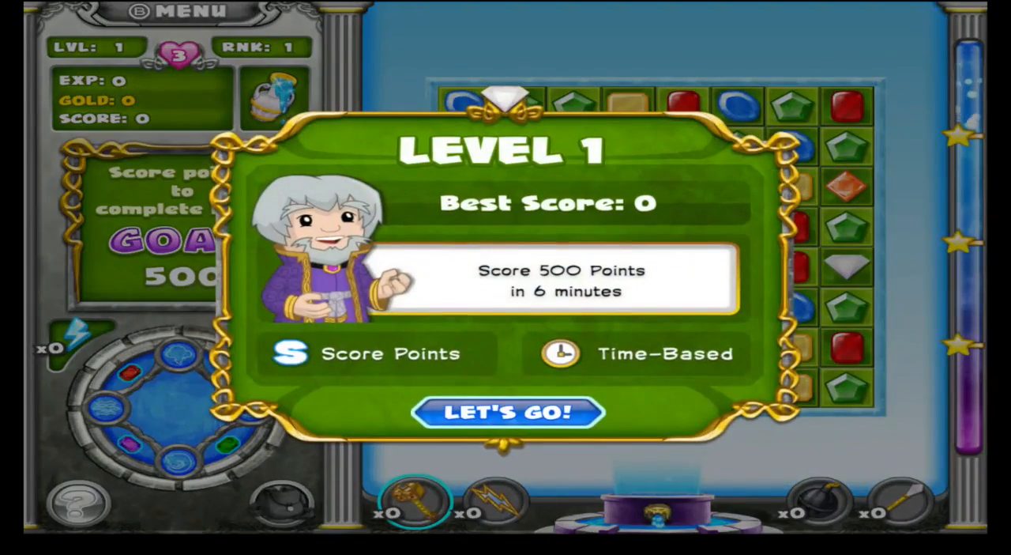
click(506, 413)
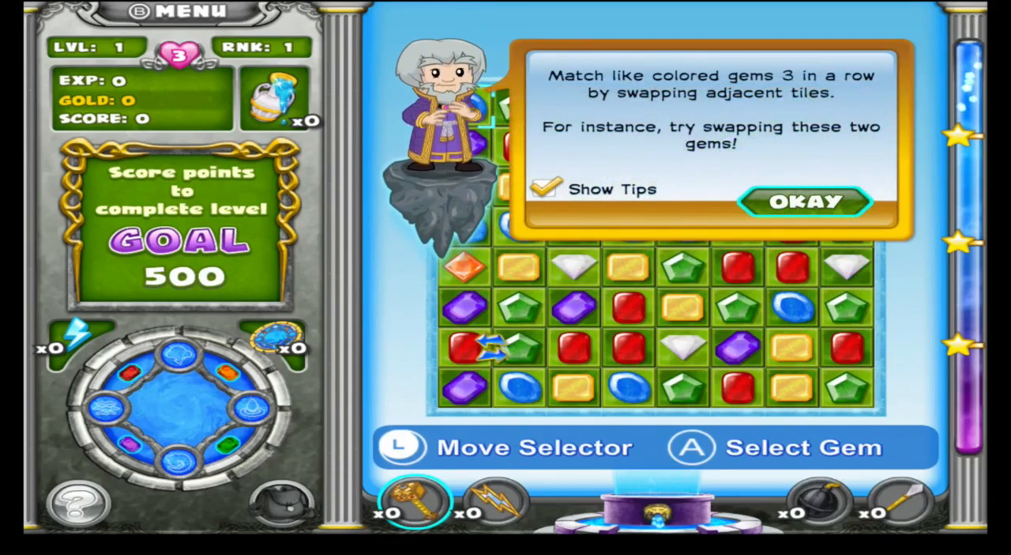
click(545, 188)
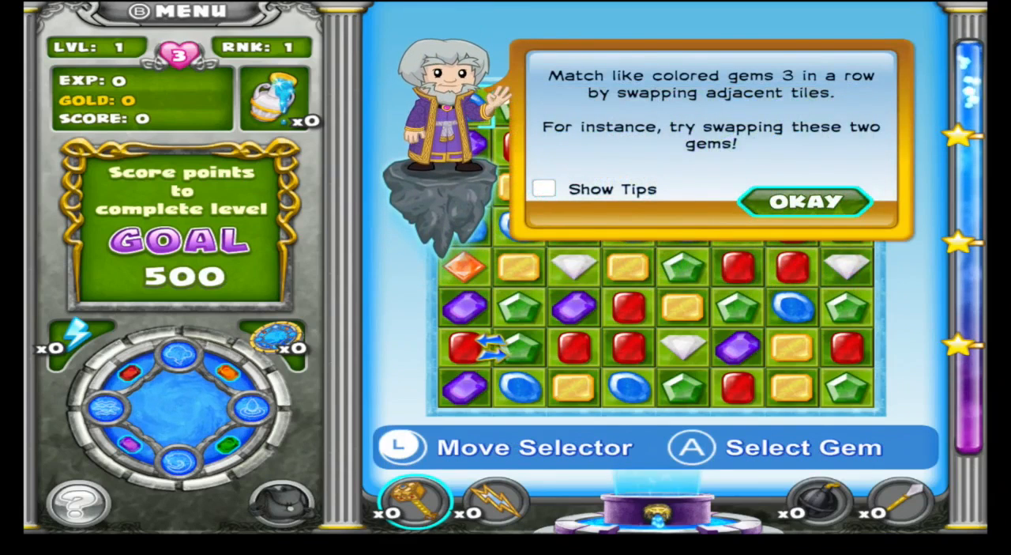
click(805, 201)
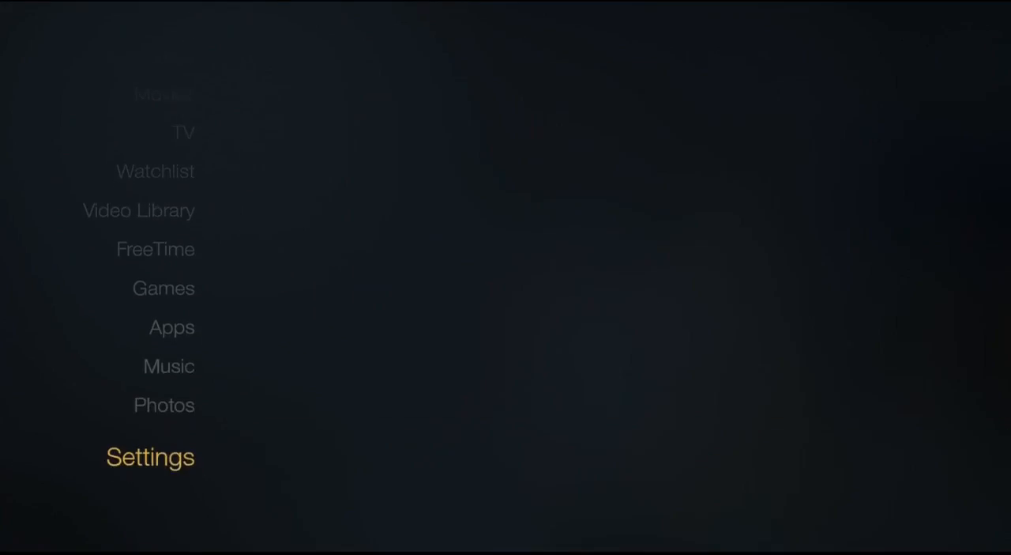
Relaunch Sixaxis Controller from Fire TV Settings' installed applications list.
click(150, 456)
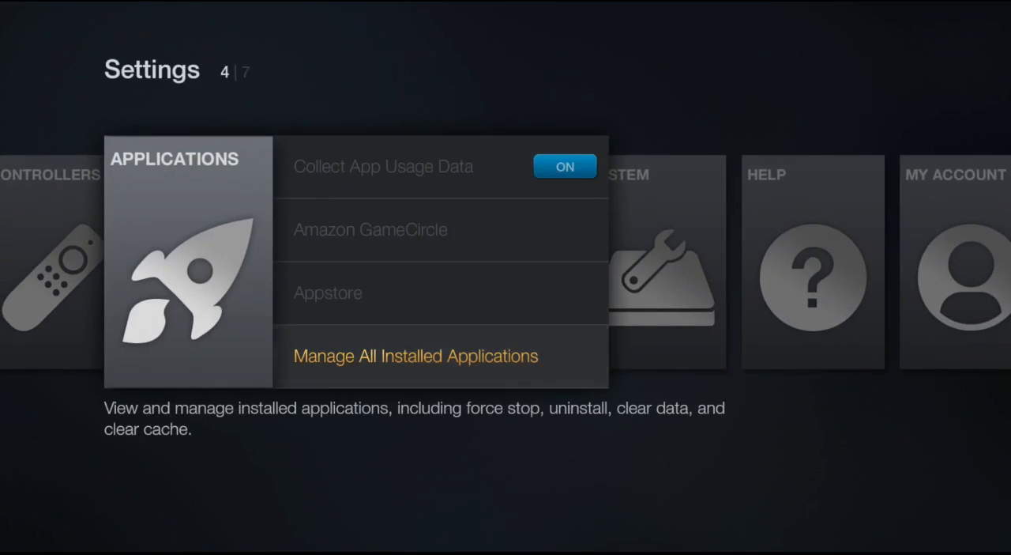
click(416, 355)
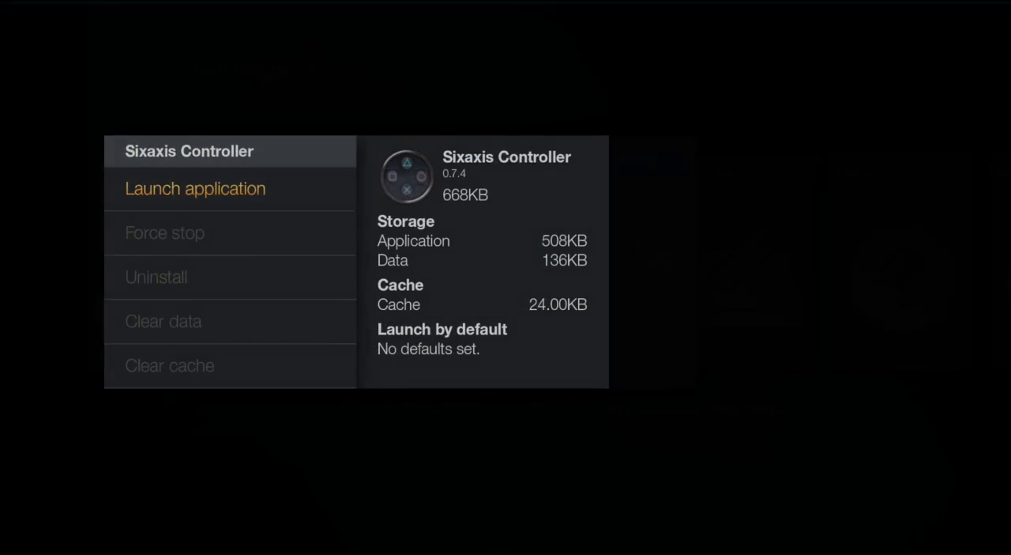
click(195, 188)
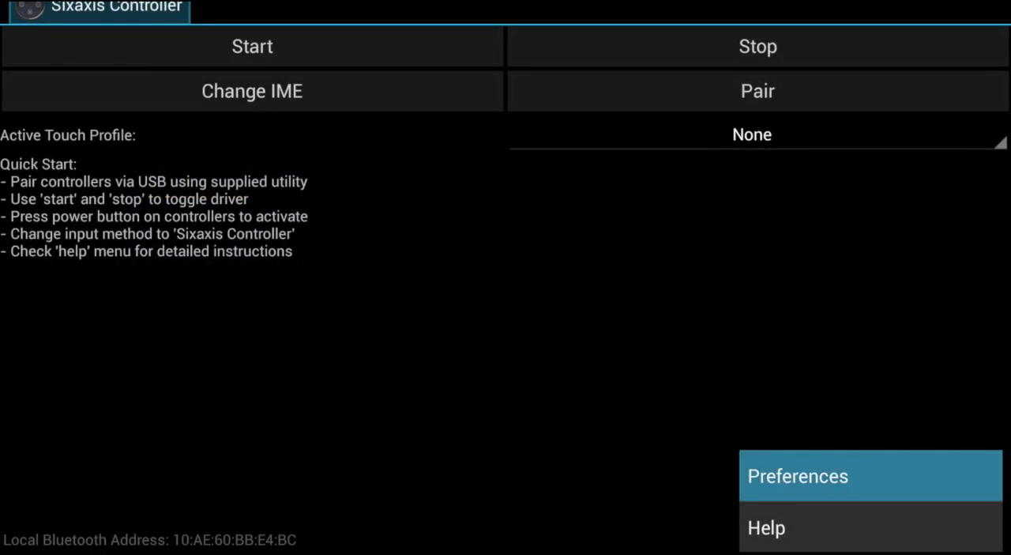
click(798, 476)
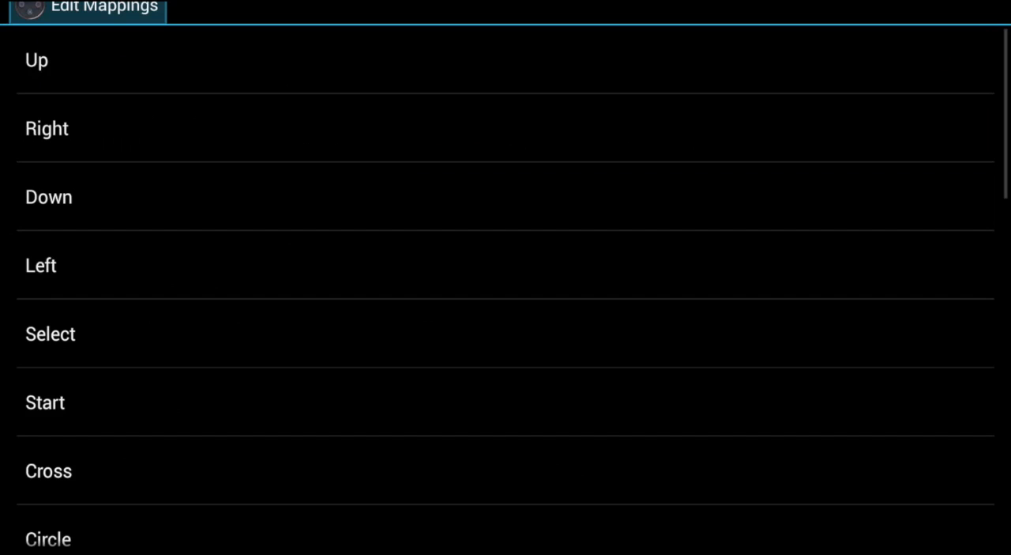
scroll(down, 3)
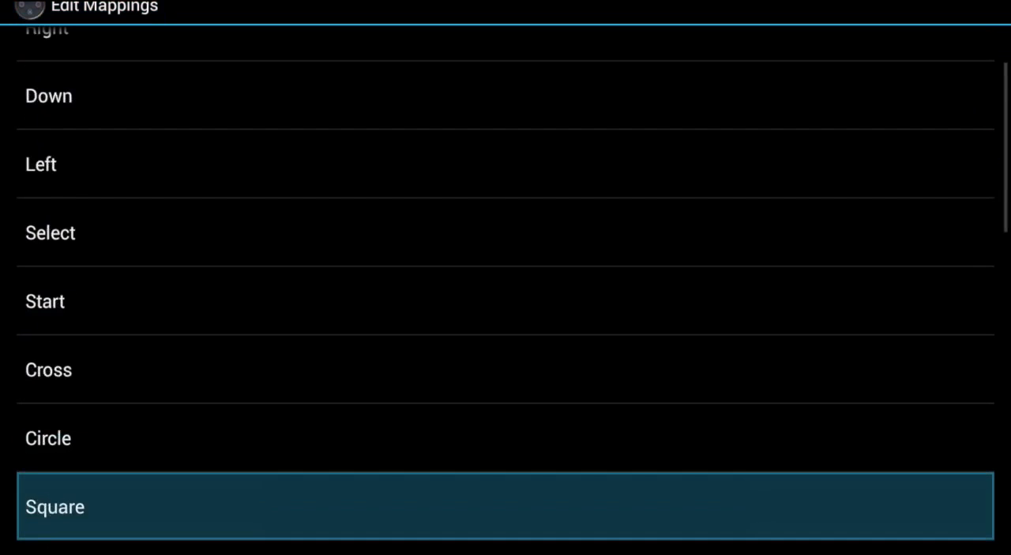
scroll(down, 3)
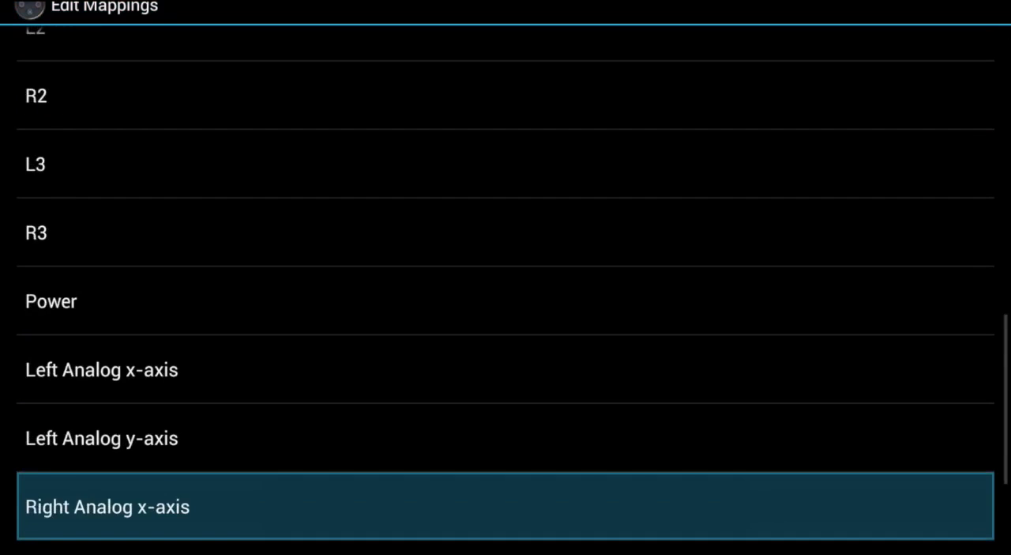
scroll(down, 3)
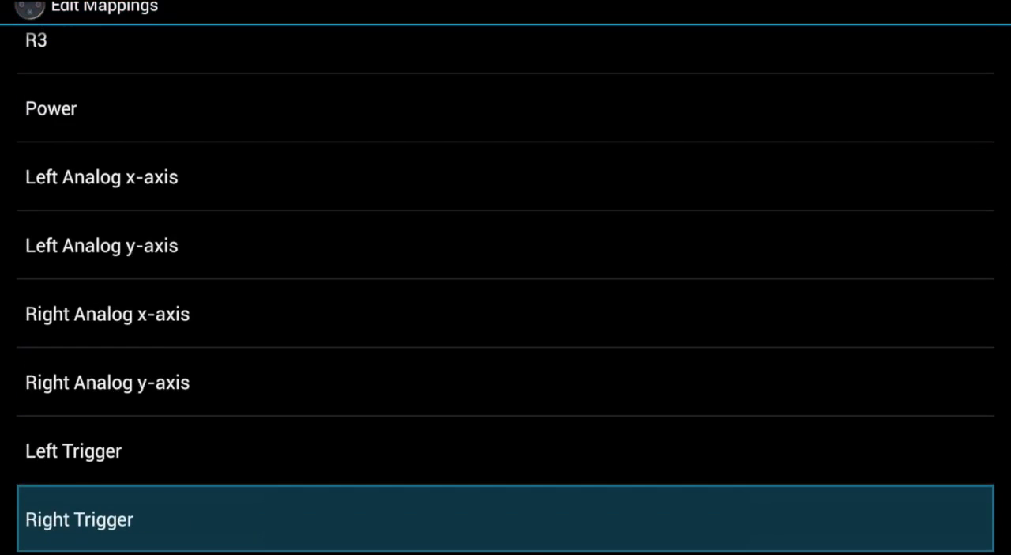
scroll(down, 3)
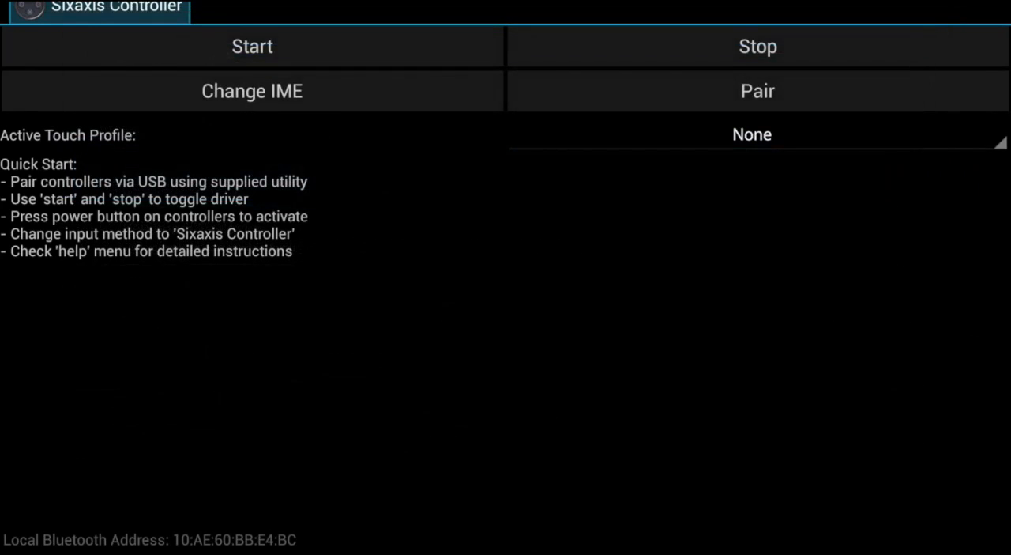
Stop the Sixaxis driver so the app shows 'Attempting to close server...'.
click(252, 46)
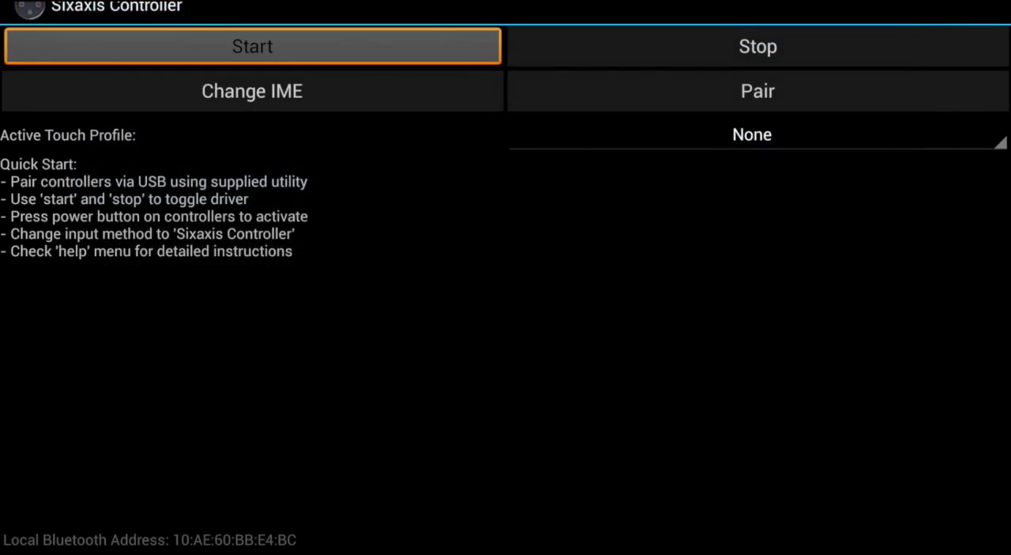
click(757, 45)
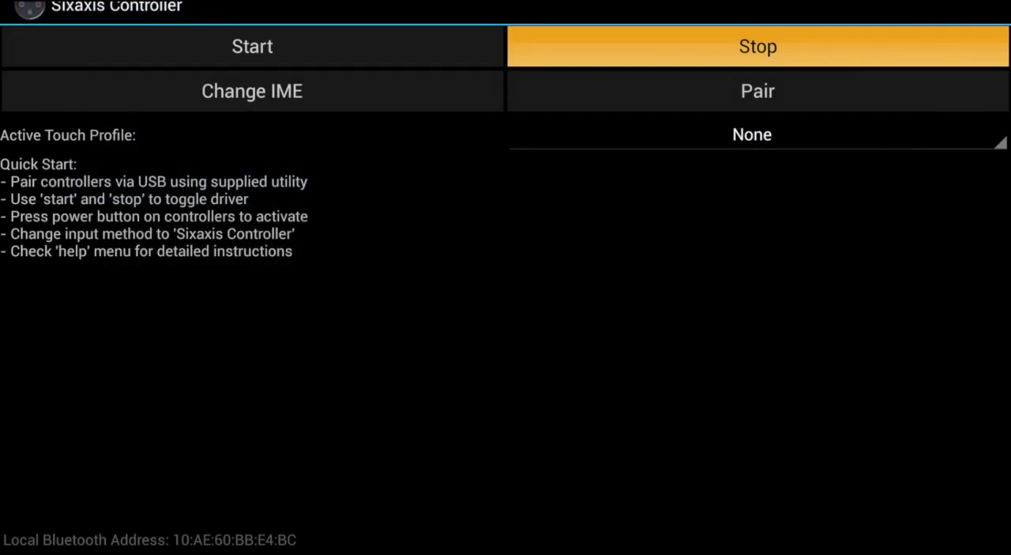
click(757, 46)
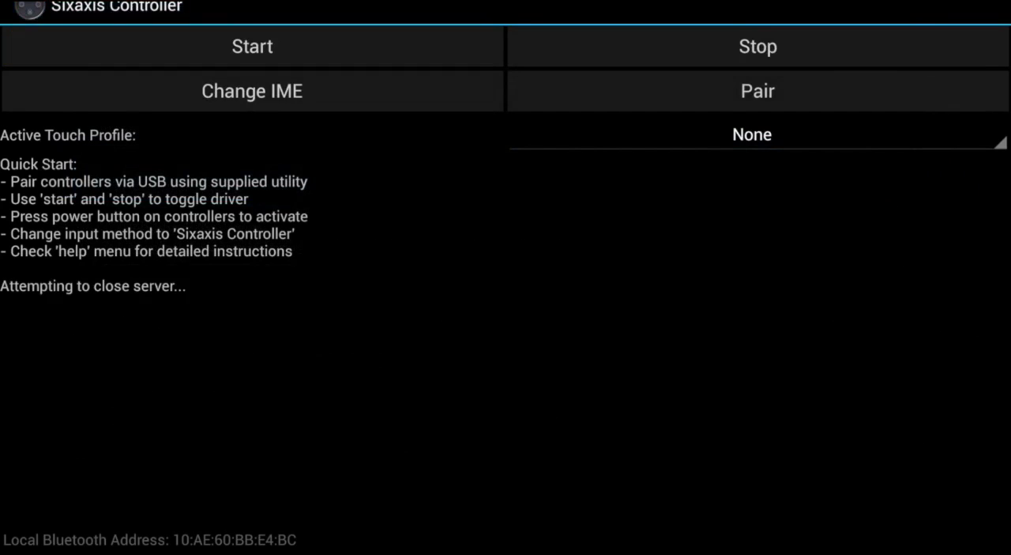